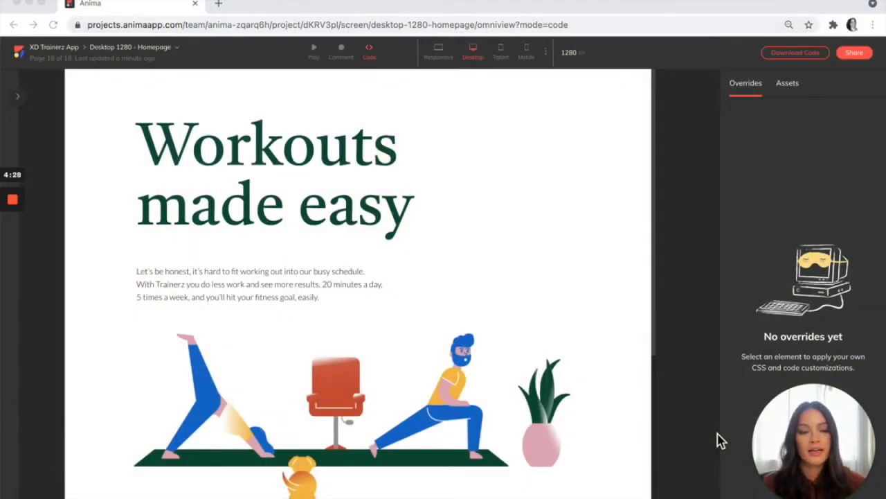
pyautogui.moveTo(839, 336)
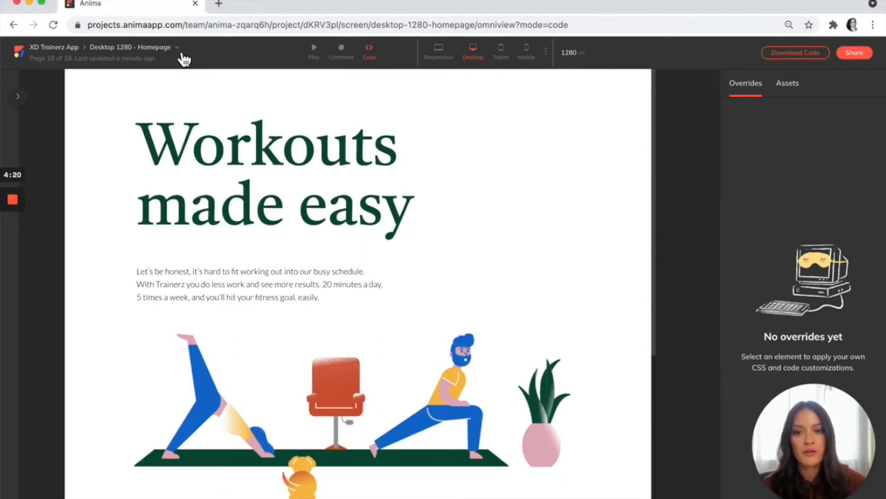
# - Set the code export to Pure HTML with Auto Flex layout, after trying React and Absolute positioning
pyautogui.click(179, 46)
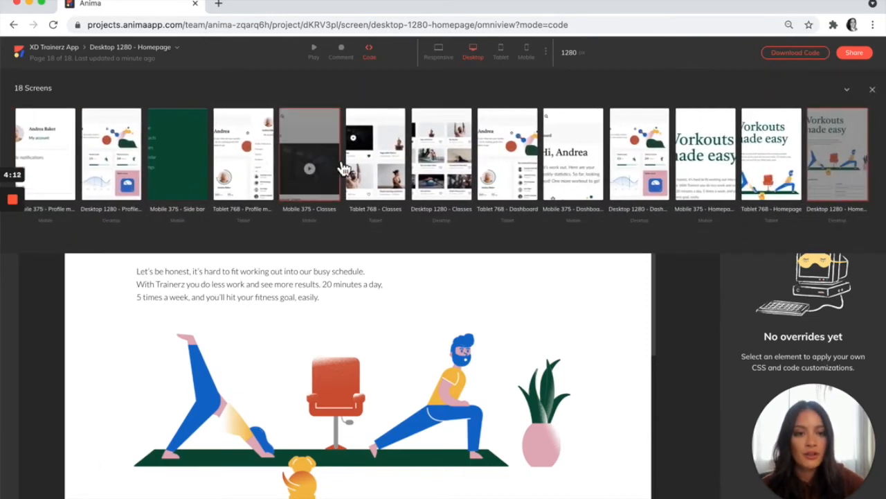
pyautogui.hscroll(-3)
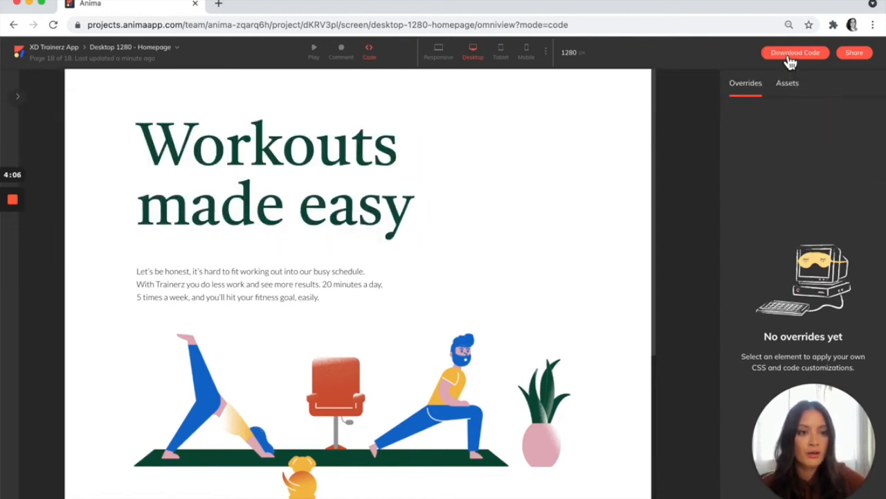
pyautogui.click(795, 52)
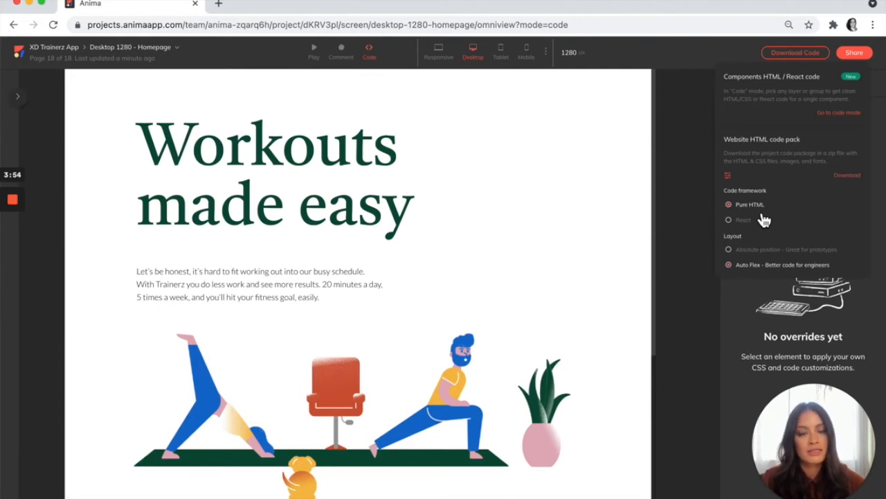
pyautogui.moveTo(751, 232)
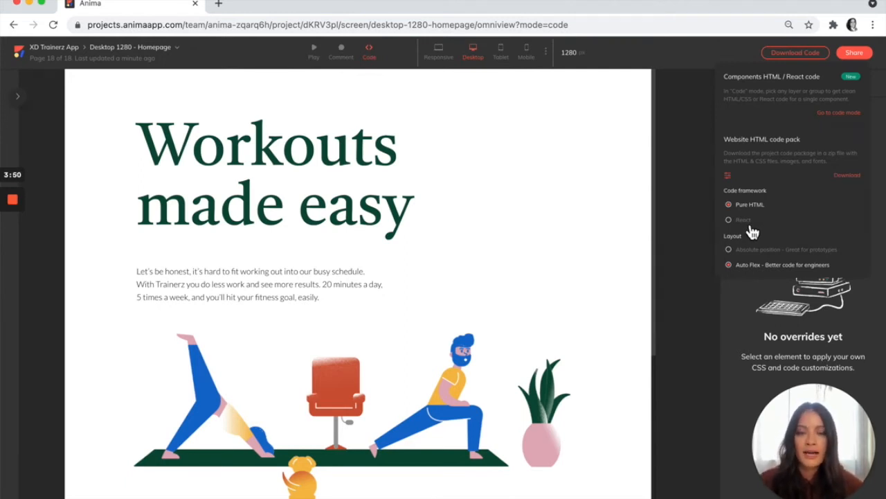
pyautogui.click(728, 220)
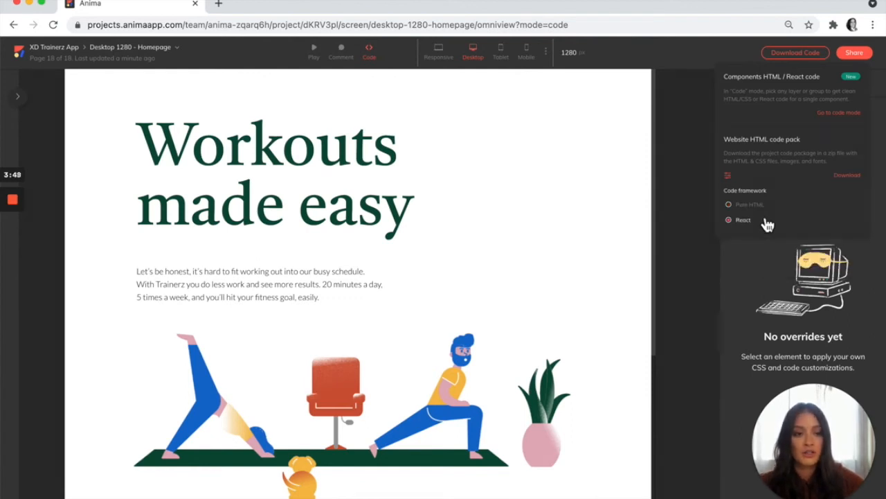
pyautogui.click(727, 205)
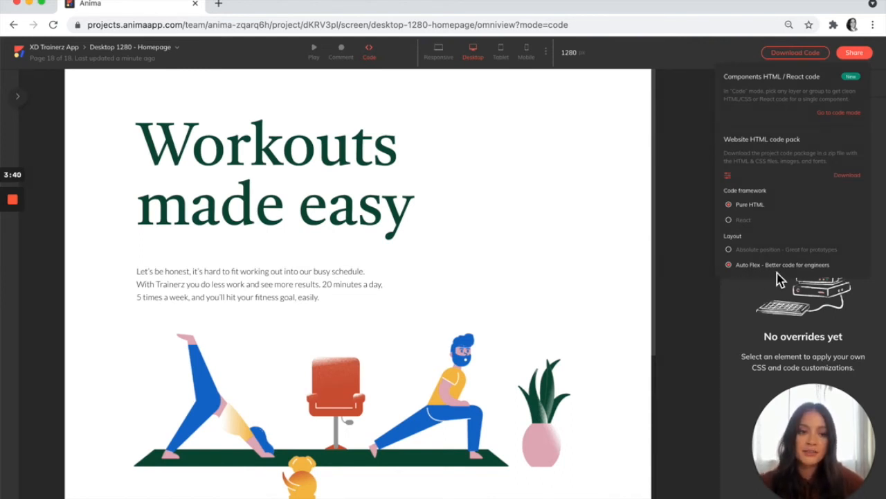
pyautogui.click(729, 250)
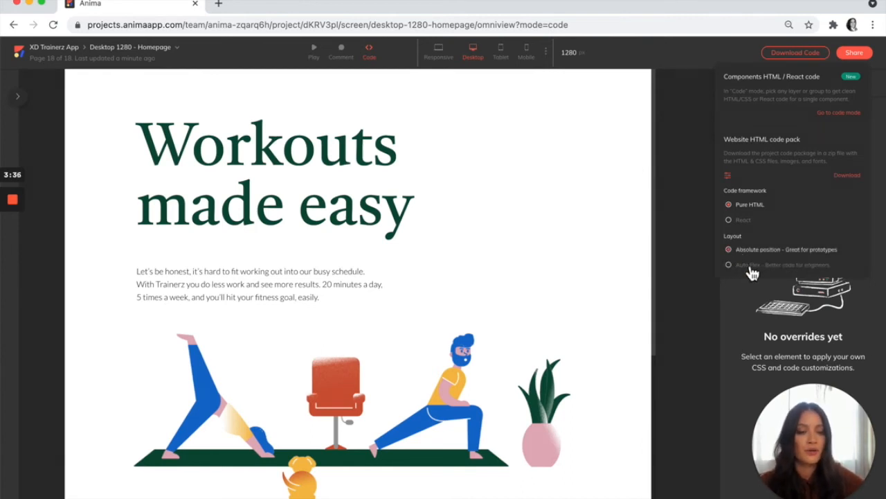
pyautogui.click(728, 264)
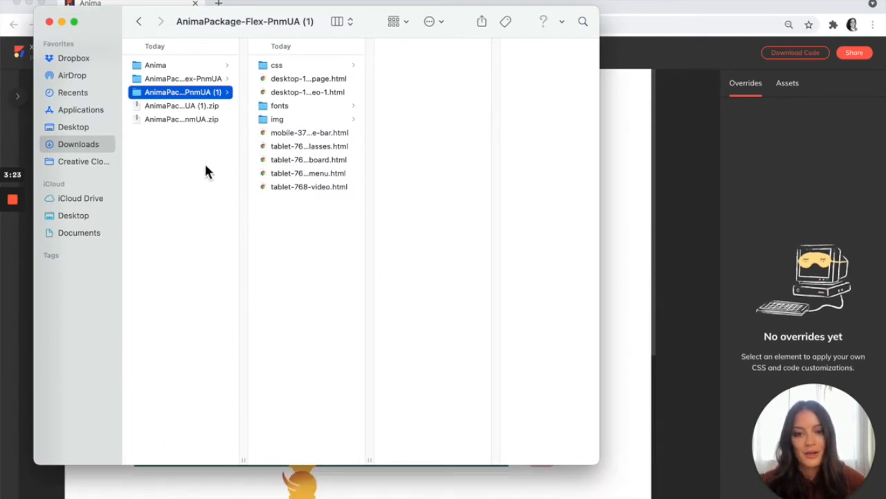
pyautogui.moveTo(223, 158)
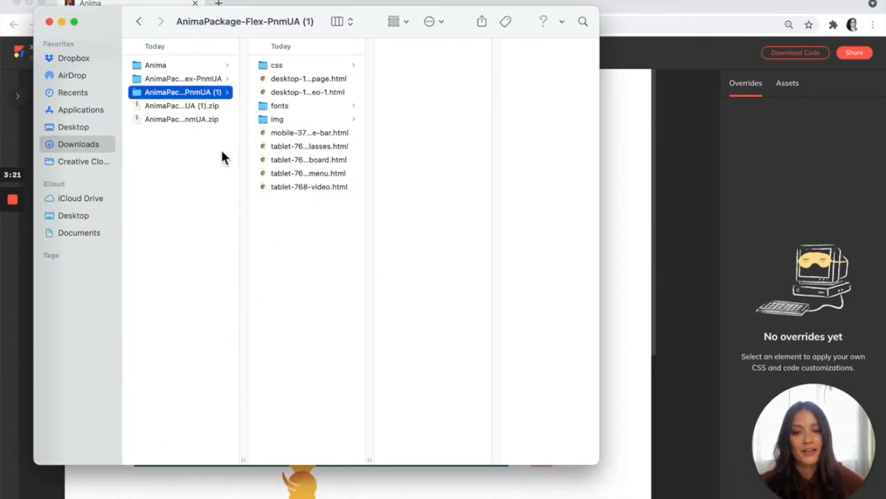
pyautogui.moveTo(325, 114)
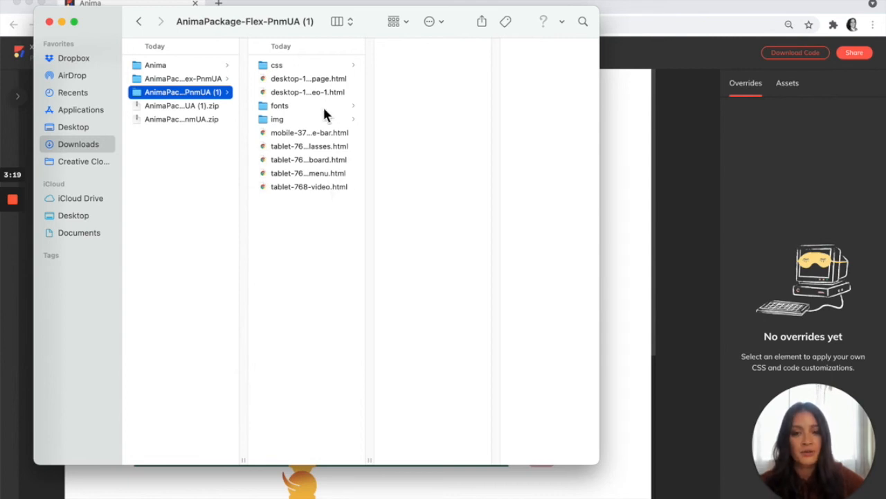
pyautogui.moveTo(310, 149)
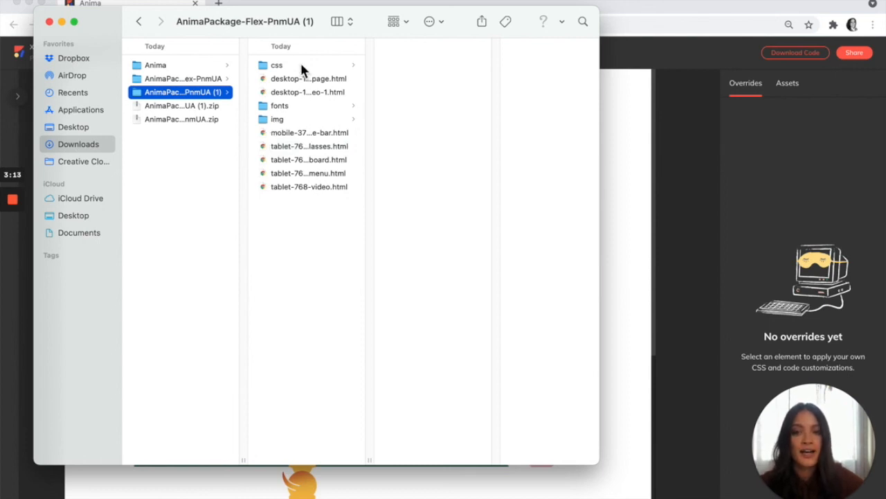
# - Open the package's css folder to list globals.css, styleguide.css and the per-screen stylesheets
pyautogui.click(284, 65)
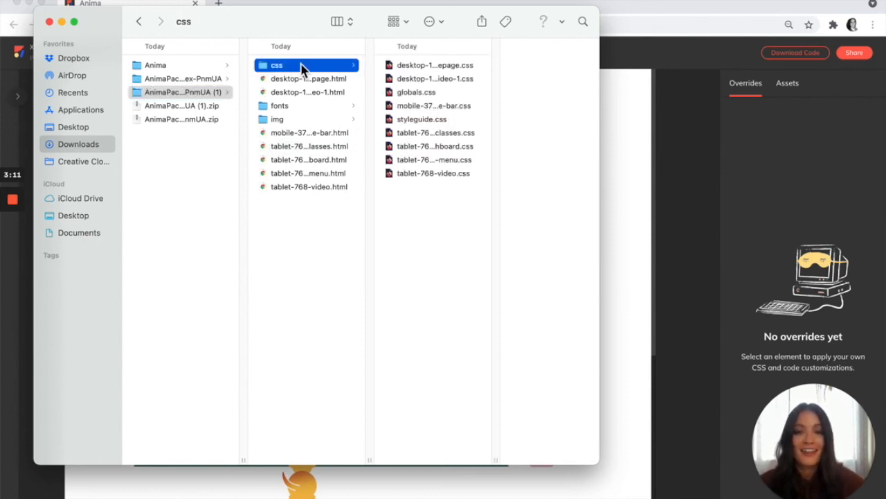